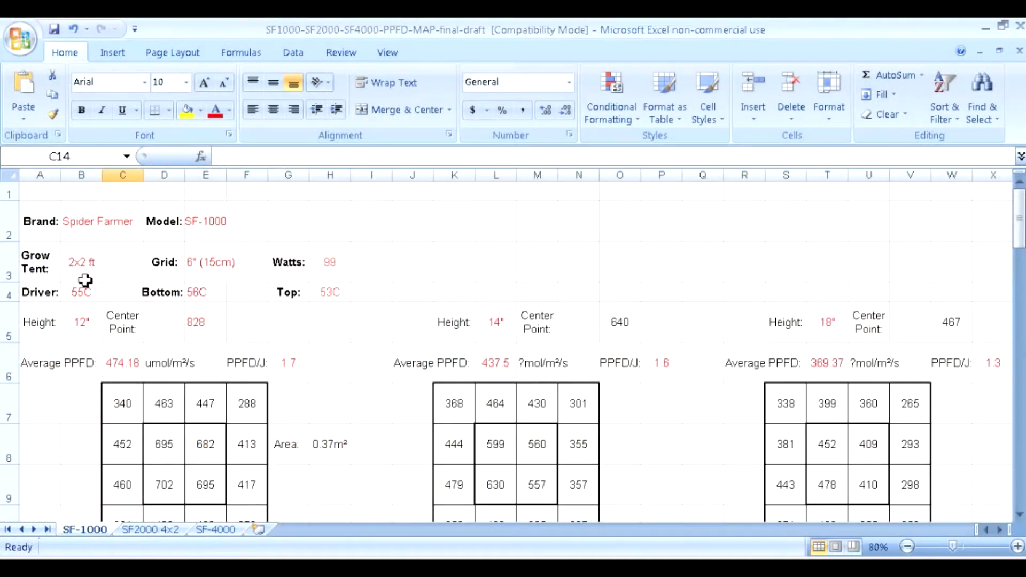
pyautogui.moveTo(203, 271)
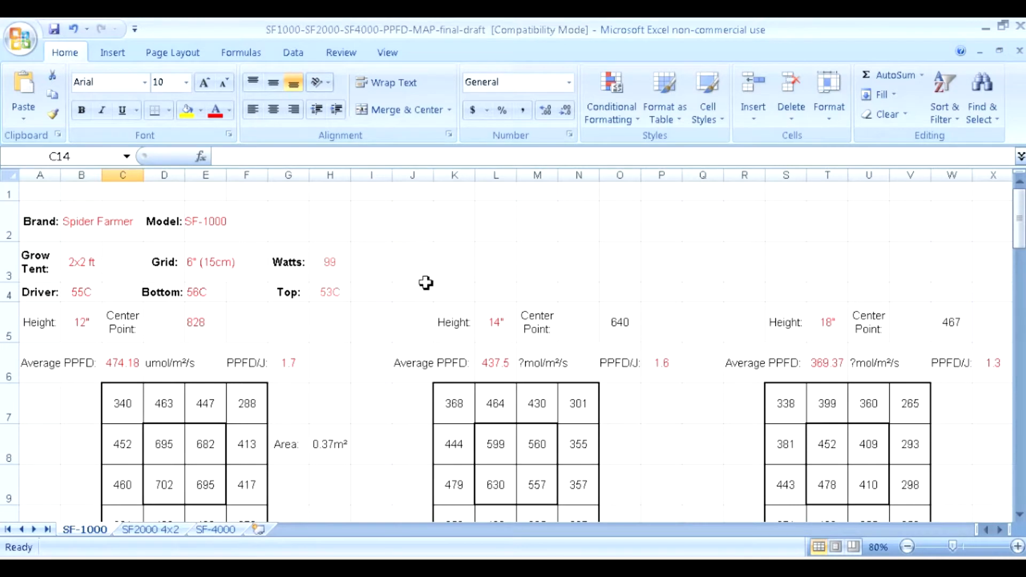
pyautogui.moveTo(377, 325)
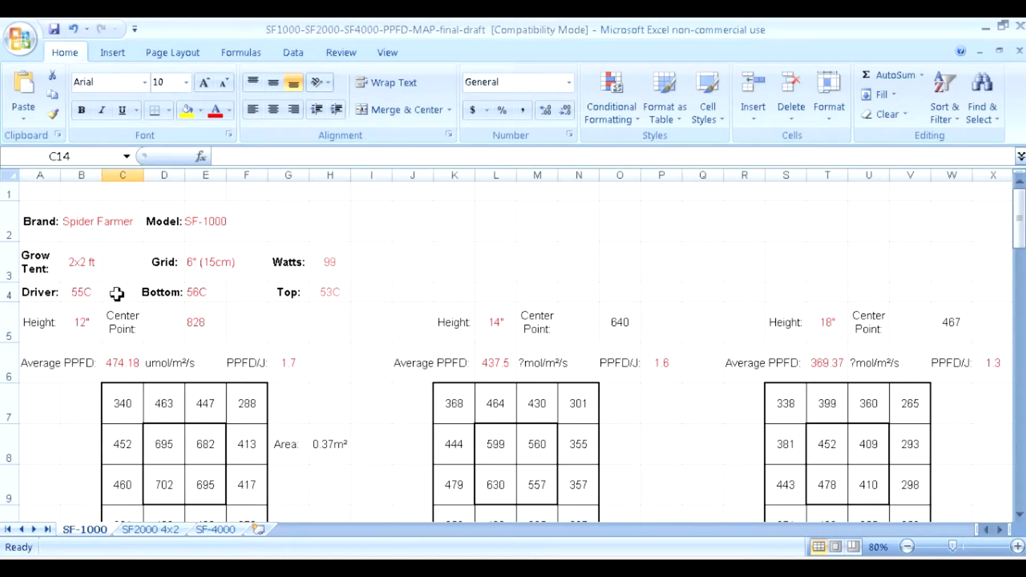
pyautogui.moveTo(167, 293)
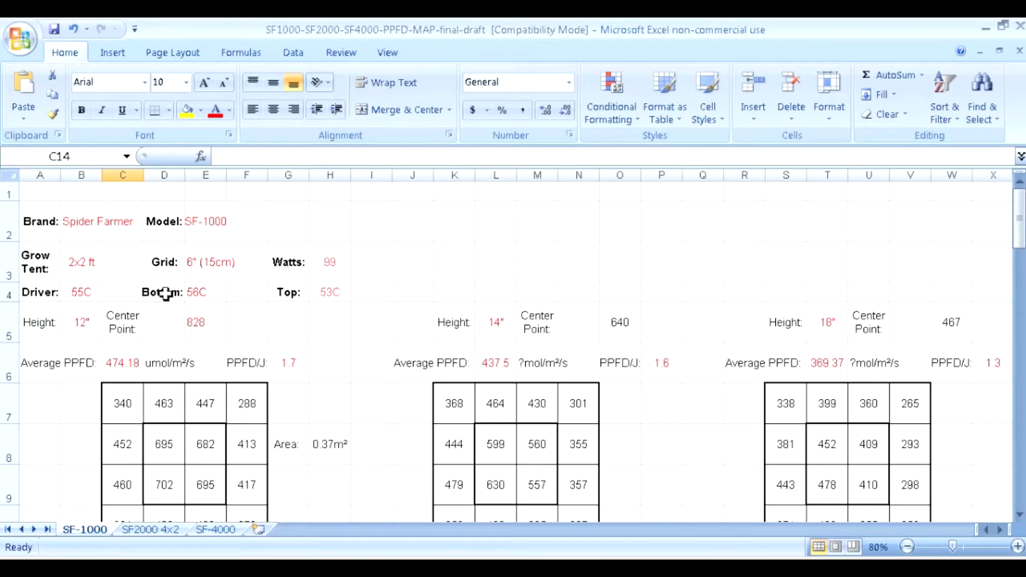
pyautogui.moveTo(186, 364)
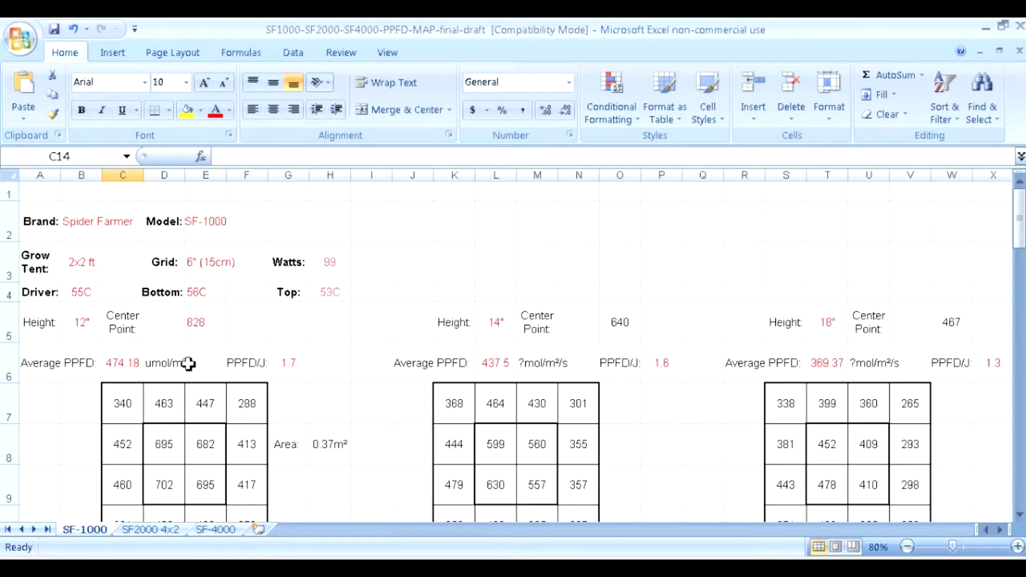
pyautogui.moveTo(383, 296)
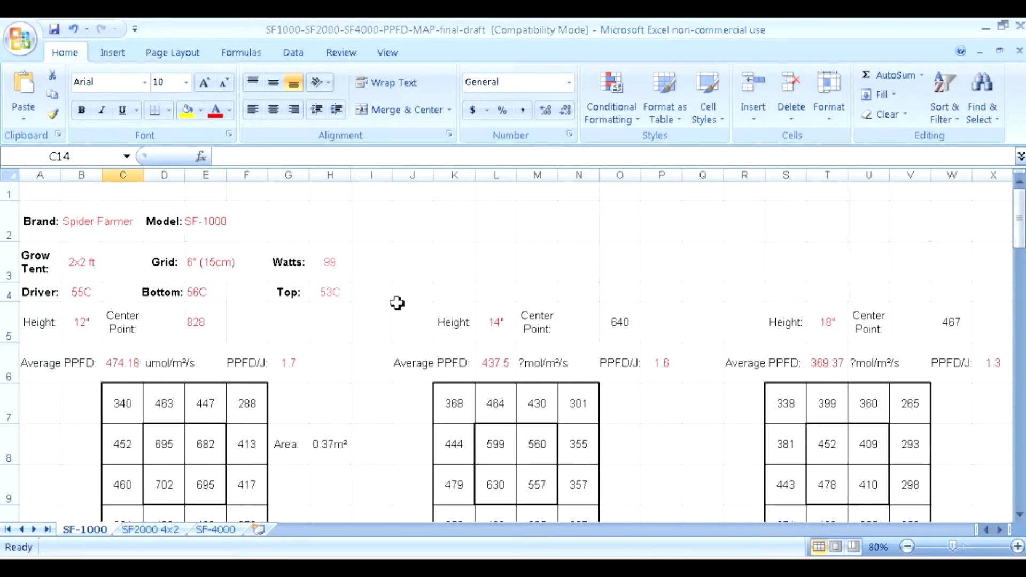
pyautogui.moveTo(384, 320)
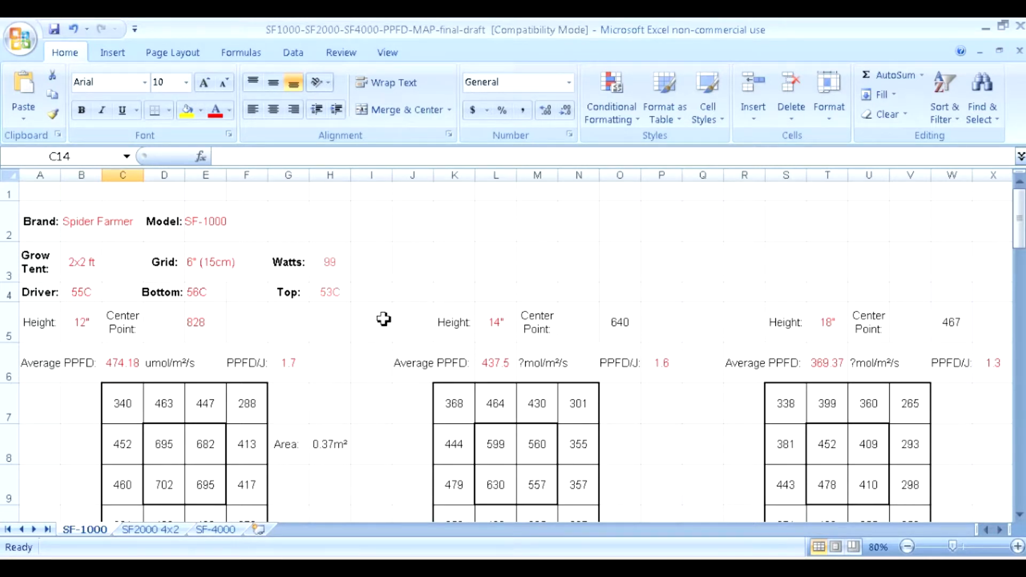
pyautogui.moveTo(386, 298)
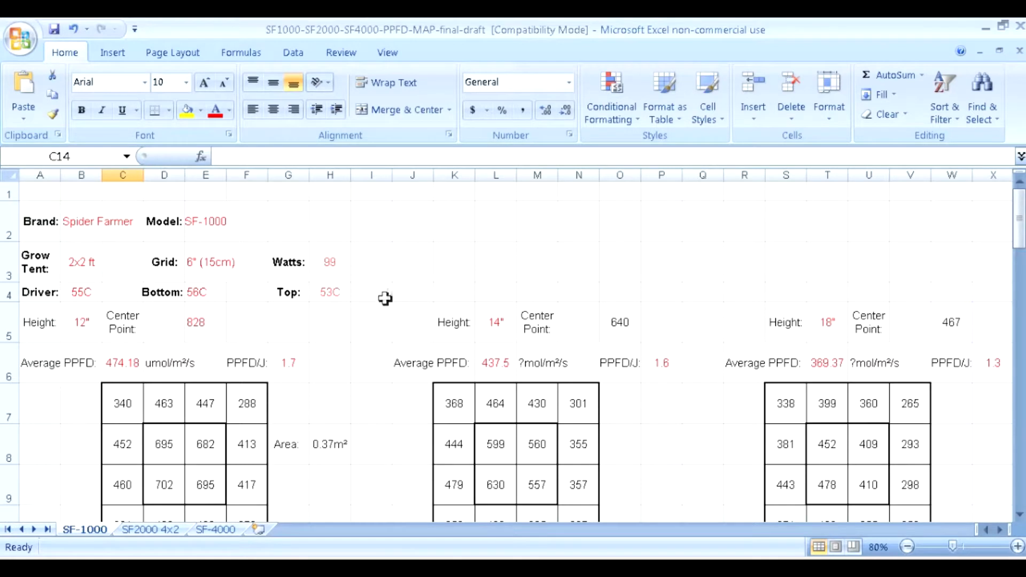
pyautogui.moveTo(385, 290)
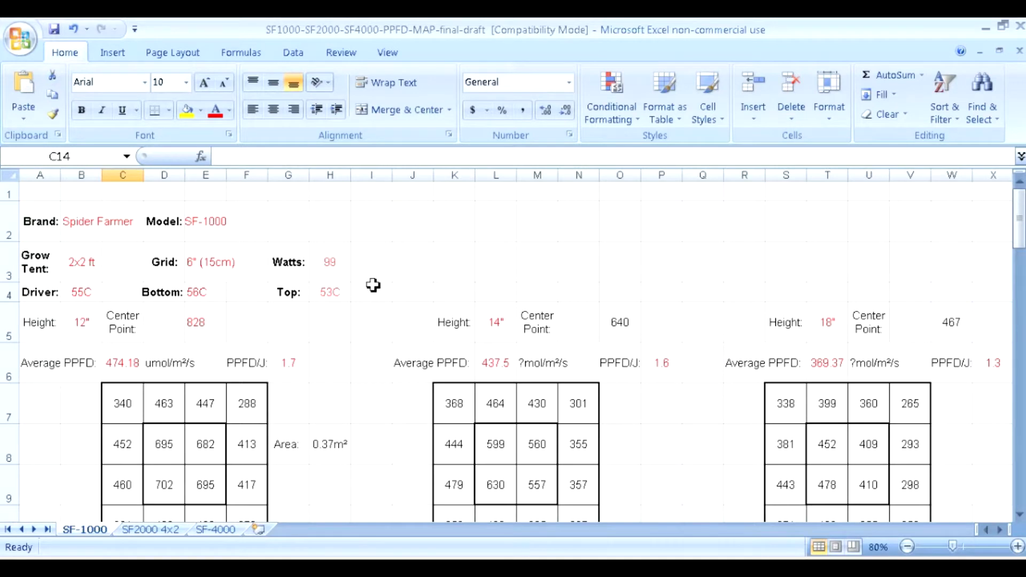
# Scroll the SF-1000 sheet so rows 4–10 with the full 12", 14" and 18" grids are visible
pyautogui.scroll(-3)
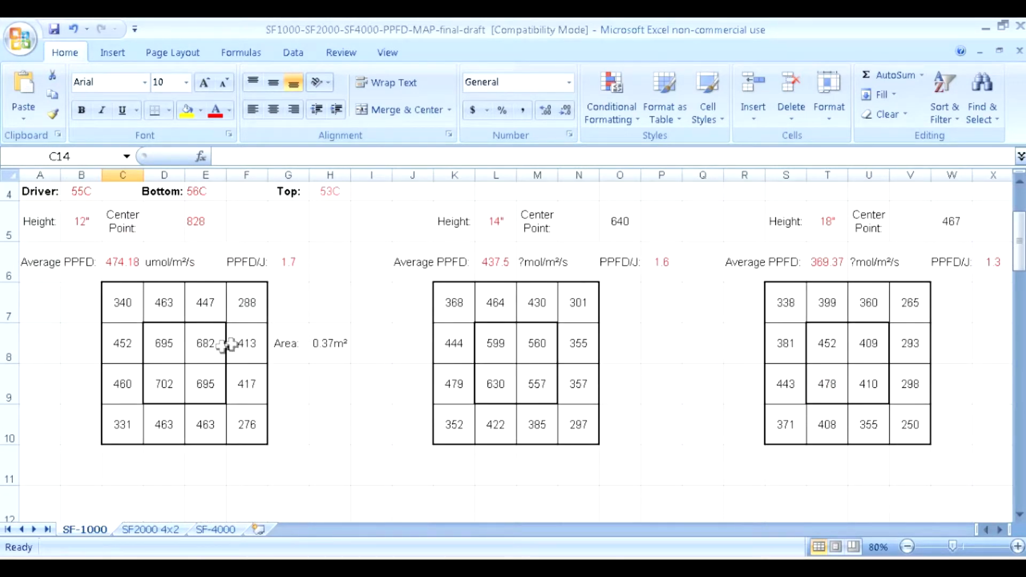
pyautogui.moveTo(75, 269)
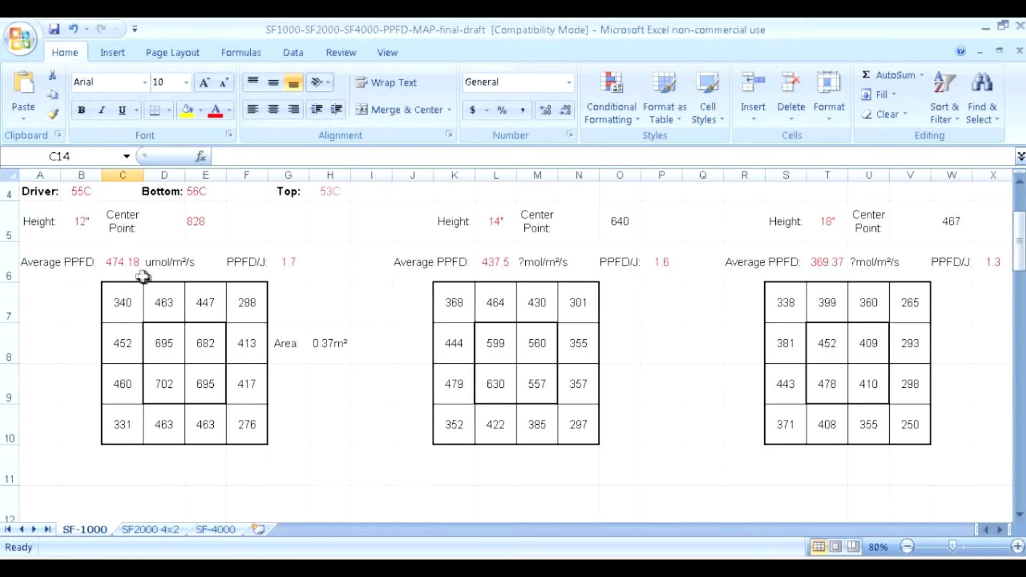
pyautogui.moveTo(616, 310)
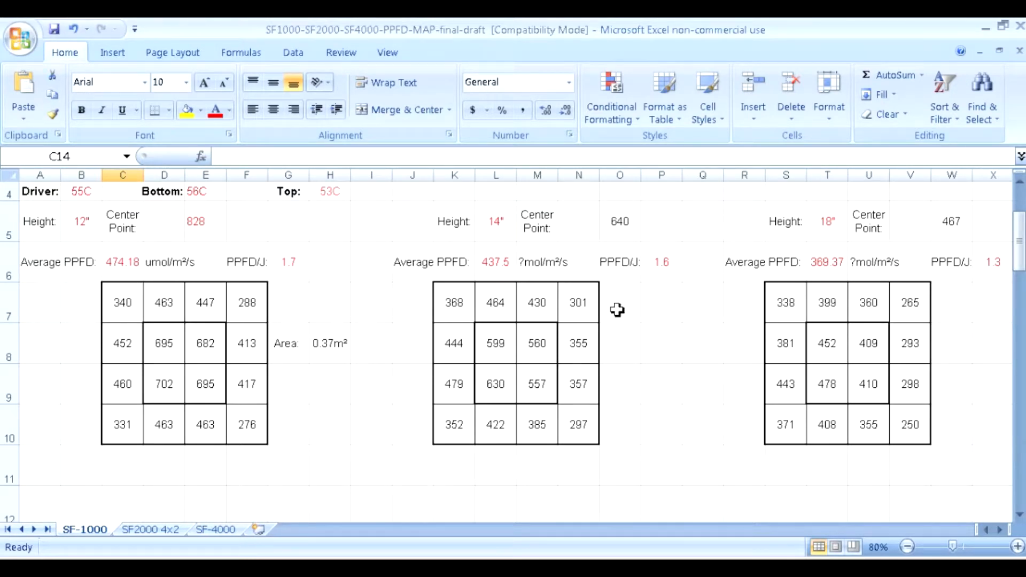
pyautogui.moveTo(502, 280)
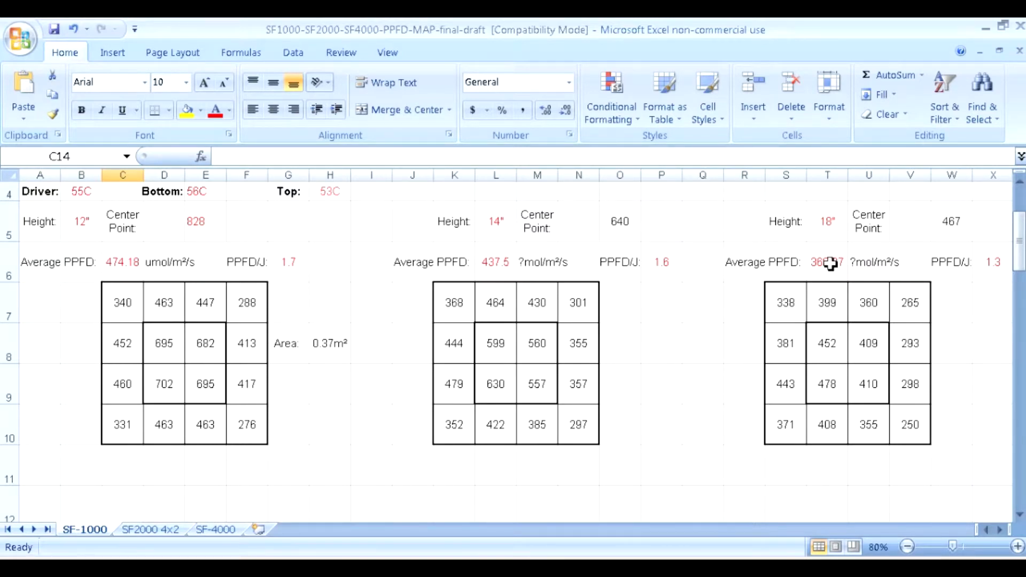
pyautogui.moveTo(851, 272)
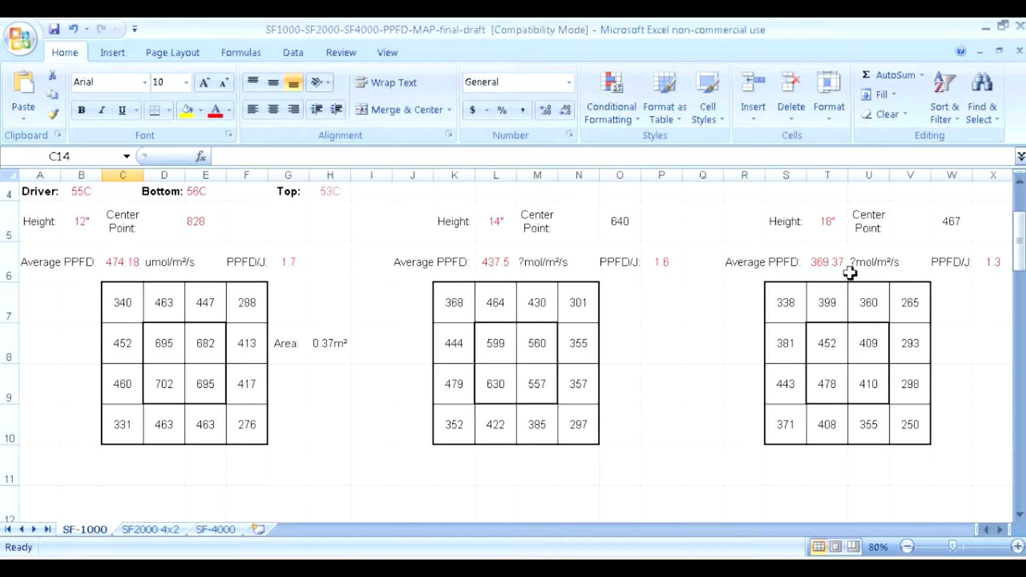
pyautogui.moveTo(849, 250)
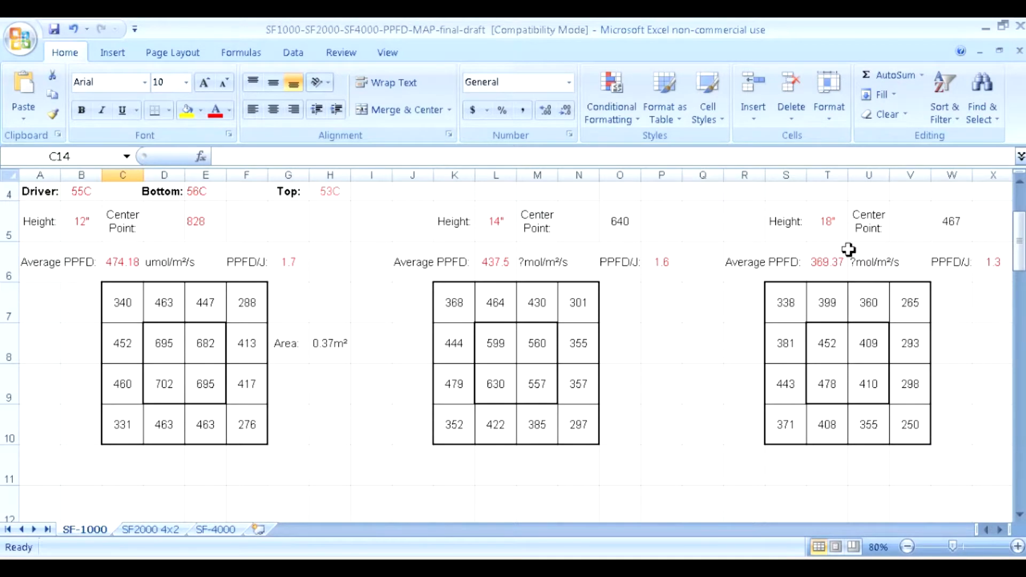
pyautogui.moveTo(213, 265)
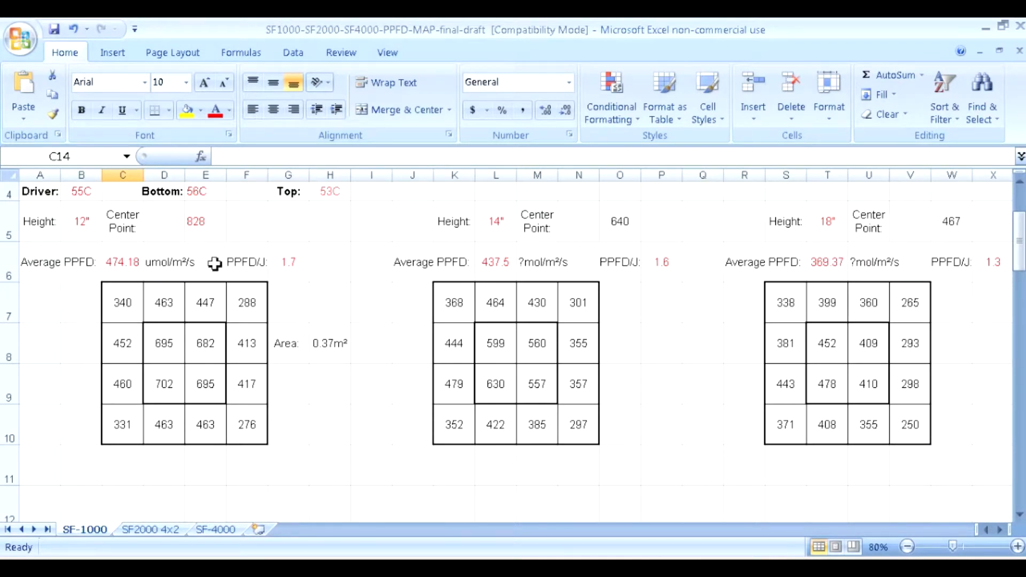
pyautogui.moveTo(176, 231)
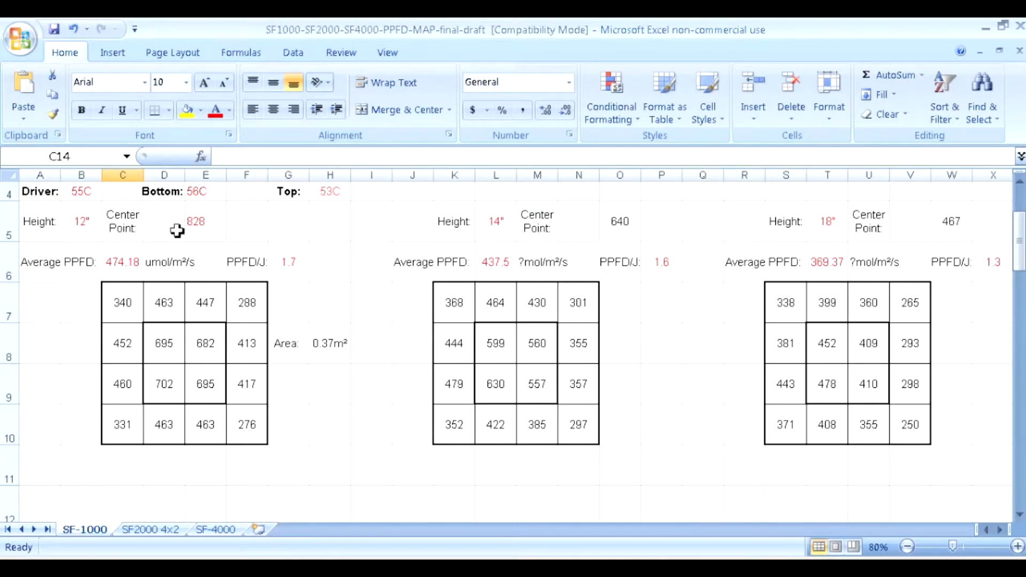
pyautogui.moveTo(334, 337)
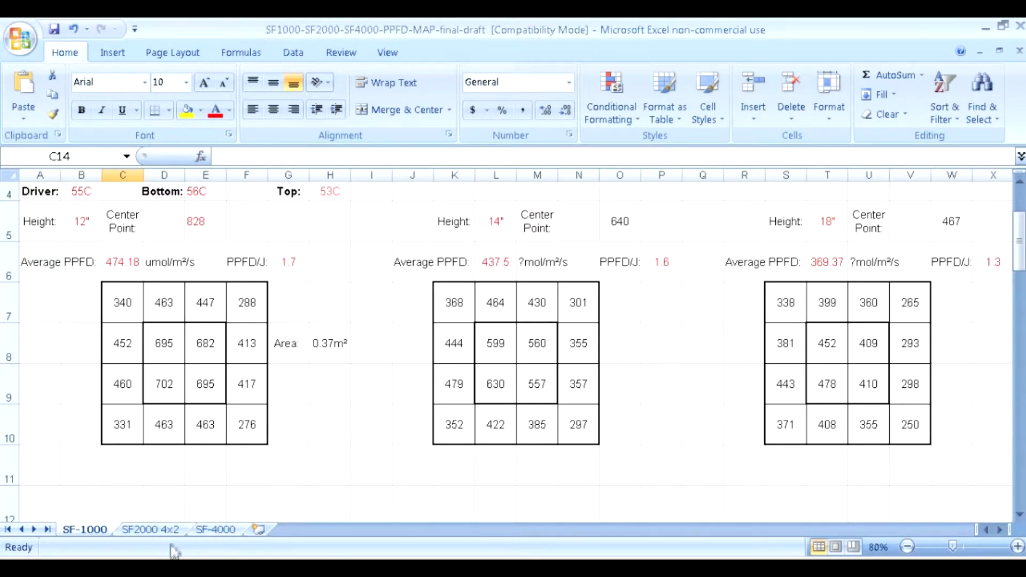
pyautogui.click(150, 529)
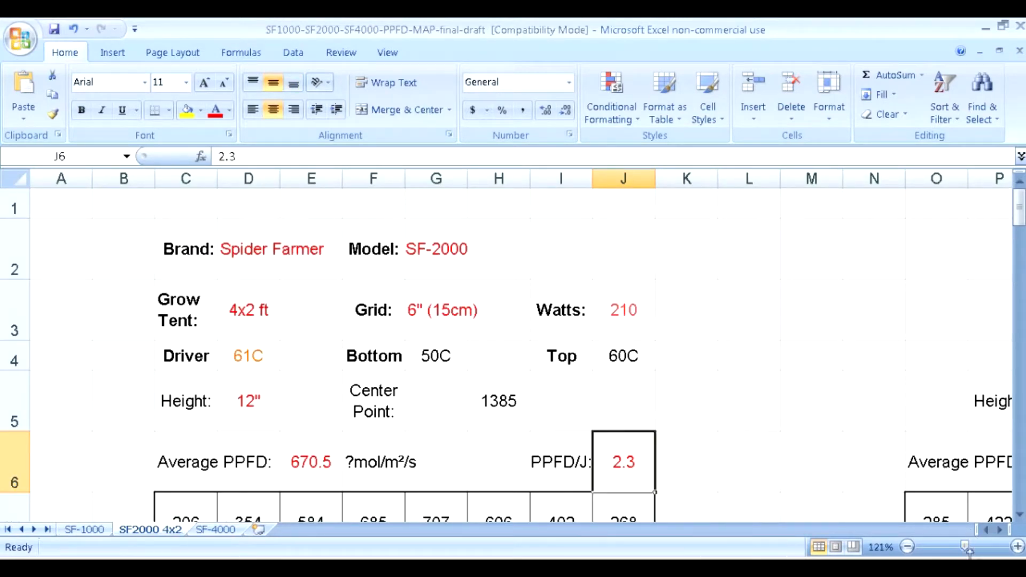
pyautogui.click(949, 546)
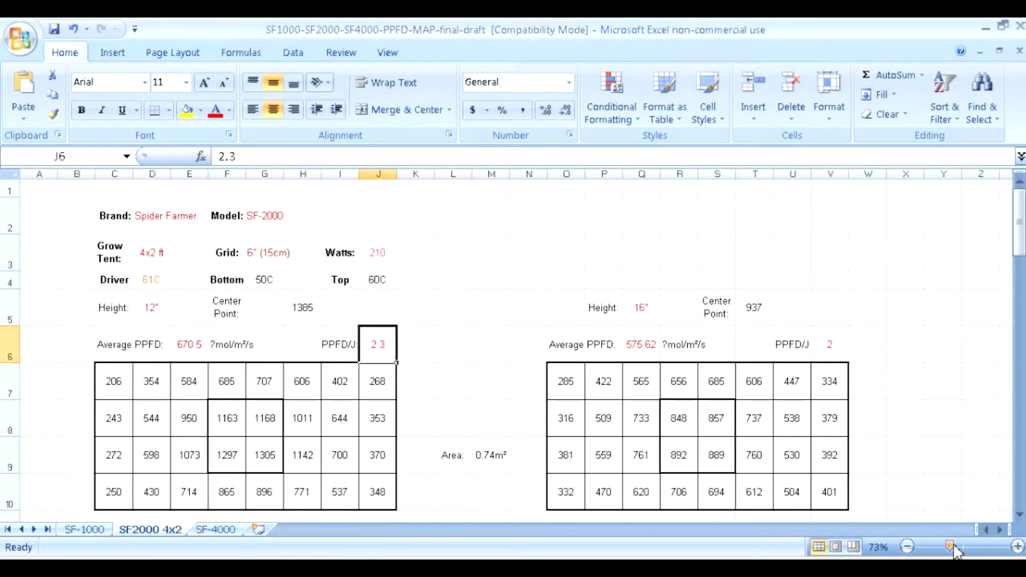
pyautogui.click(490, 345)
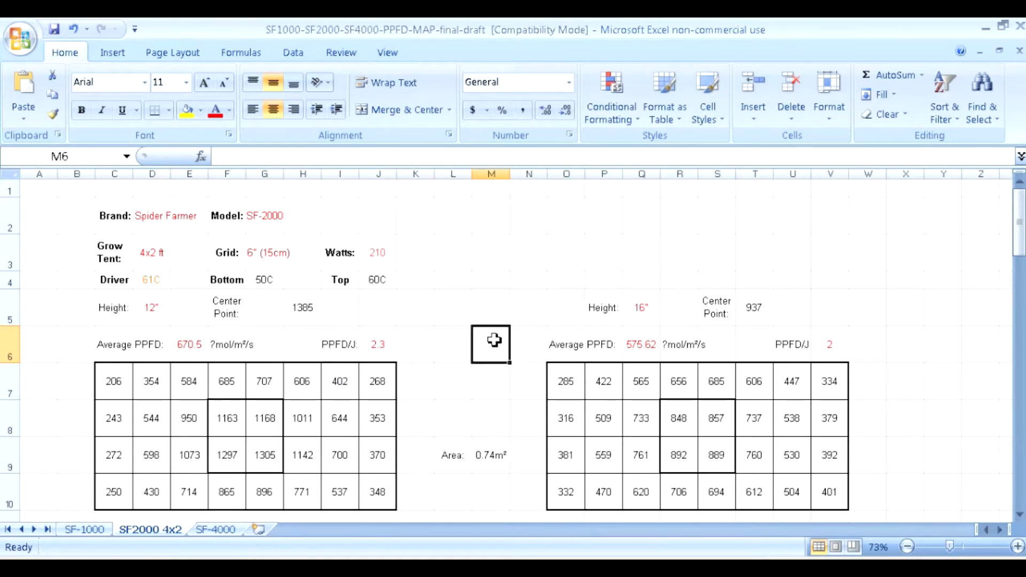
pyautogui.moveTo(1019, 236)
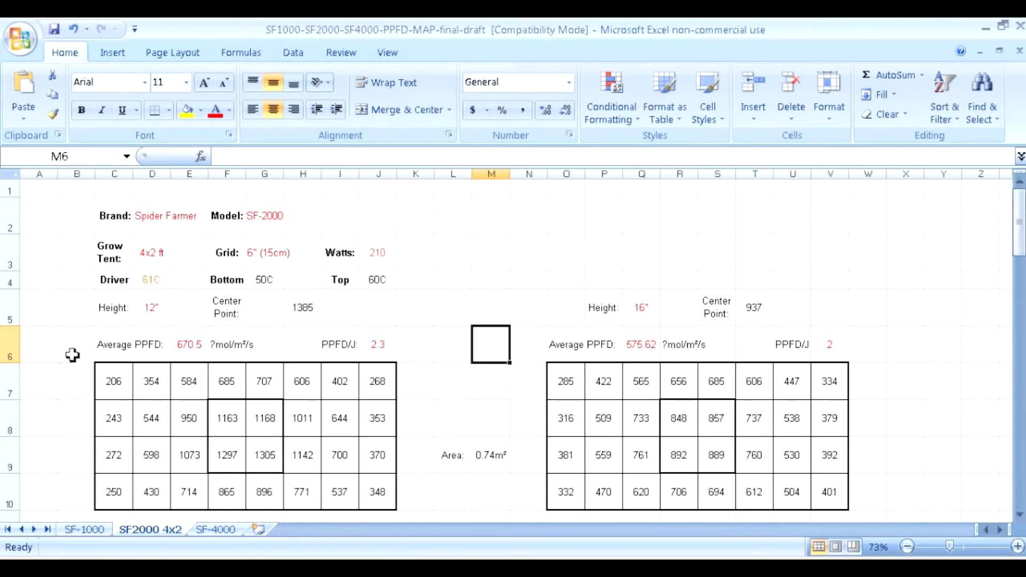
pyautogui.moveTo(168, 286)
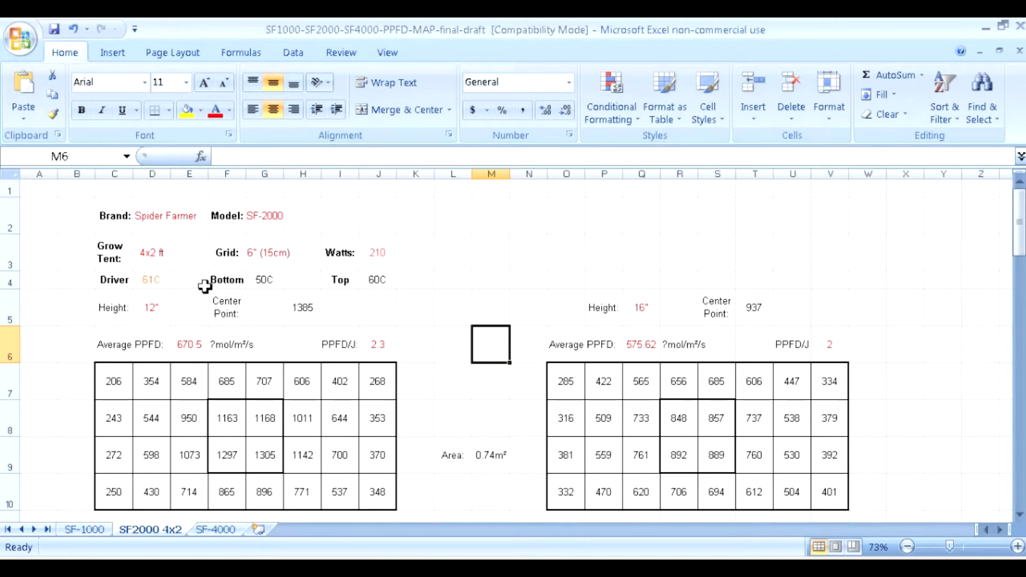
pyautogui.moveTo(257, 273)
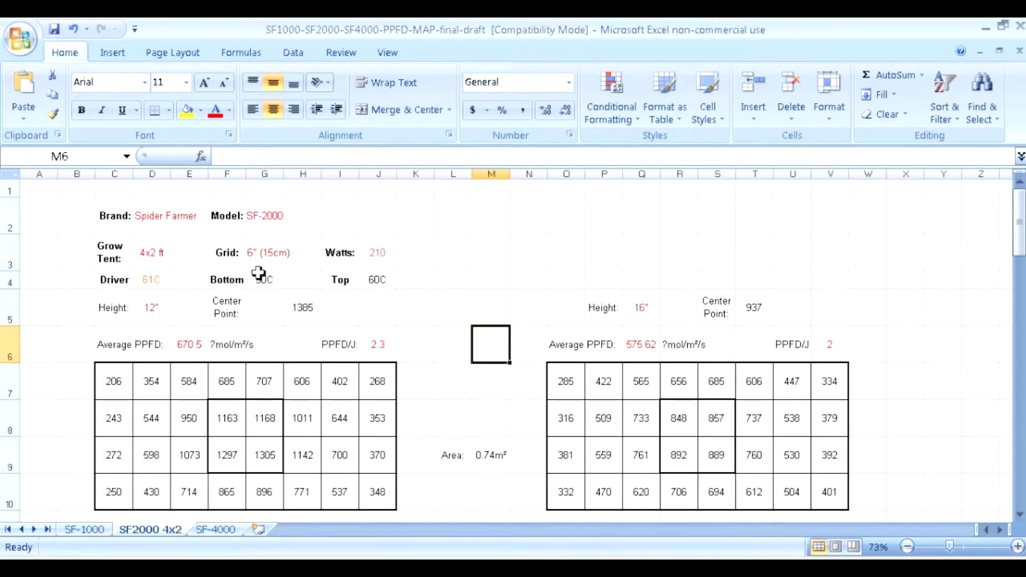
pyautogui.moveTo(389, 285)
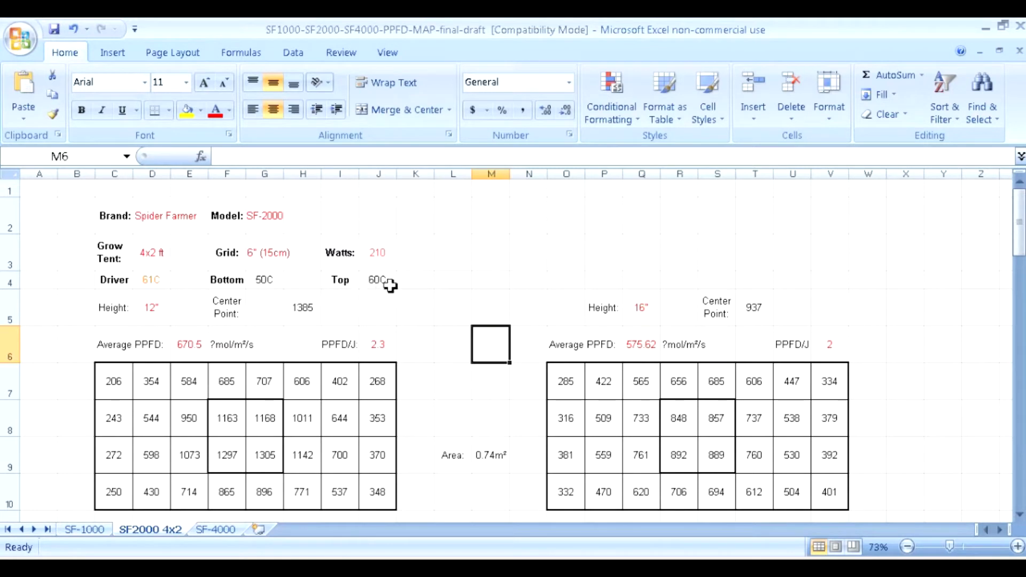
pyautogui.moveTo(404, 284)
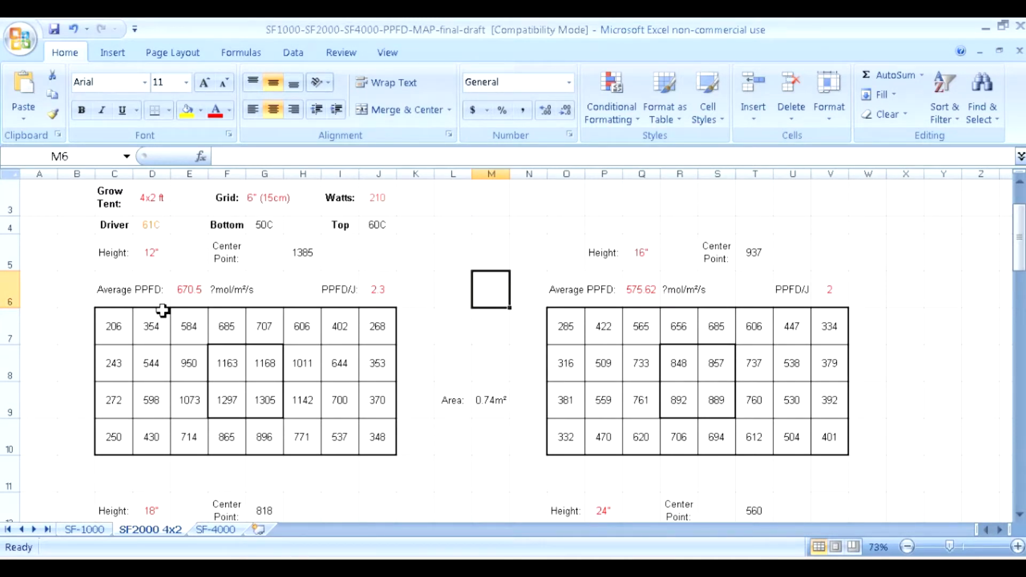
pyautogui.moveTo(163, 406)
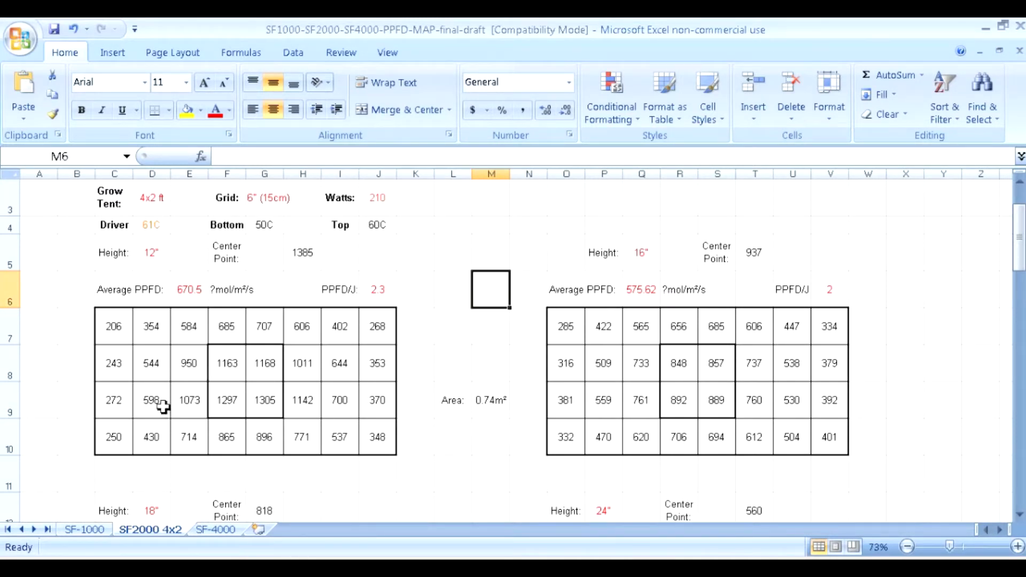
pyautogui.moveTo(112, 327)
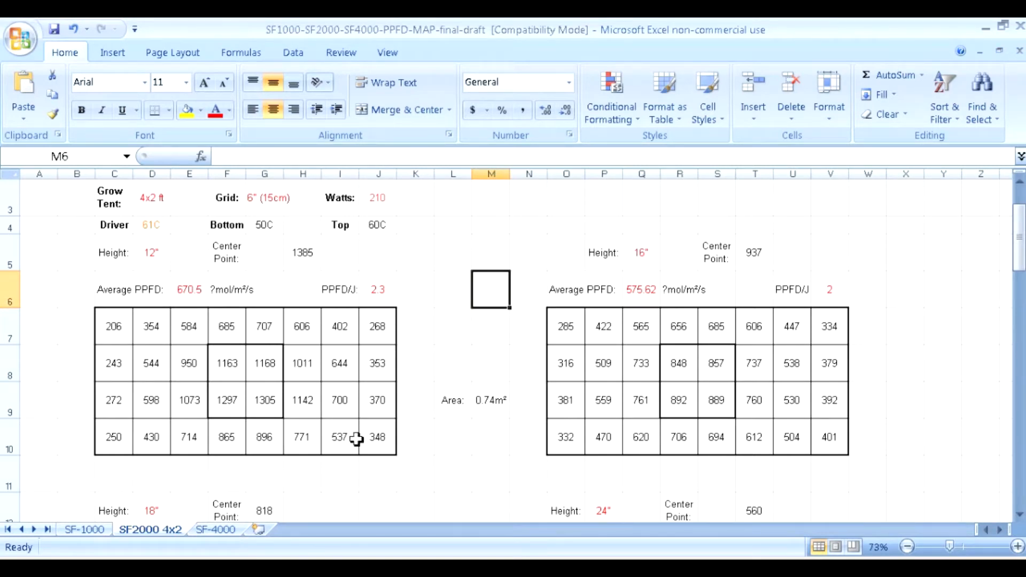
pyautogui.moveTo(375, 448)
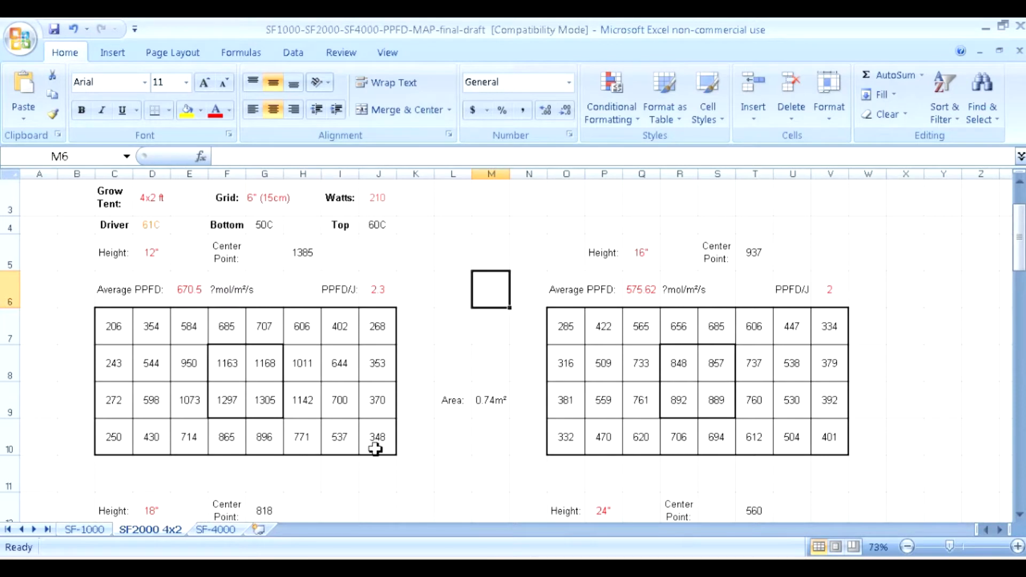
pyautogui.moveTo(734, 413)
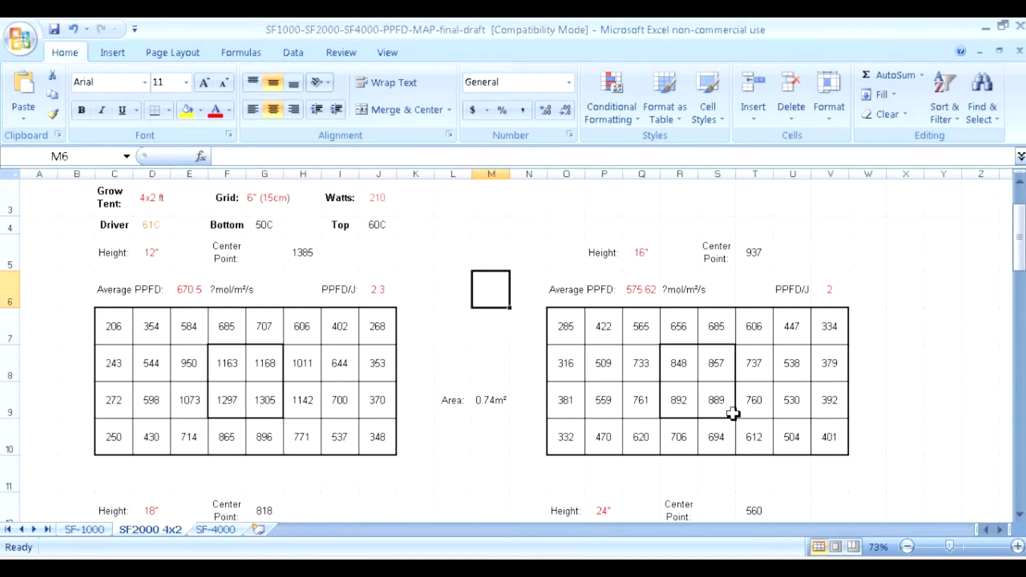
pyautogui.moveTo(232, 359)
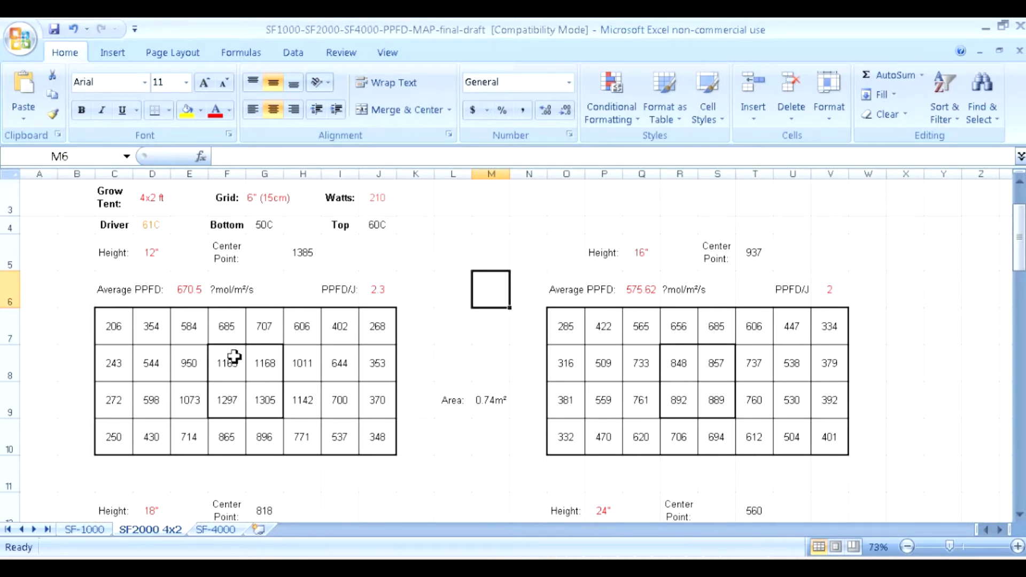
pyautogui.moveTo(368, 391)
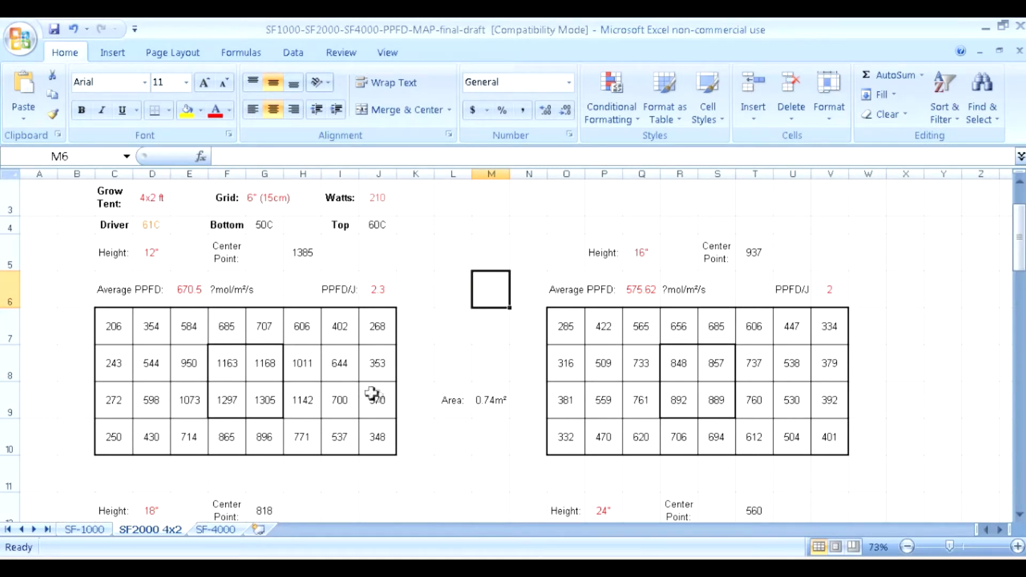
pyautogui.moveTo(441, 365)
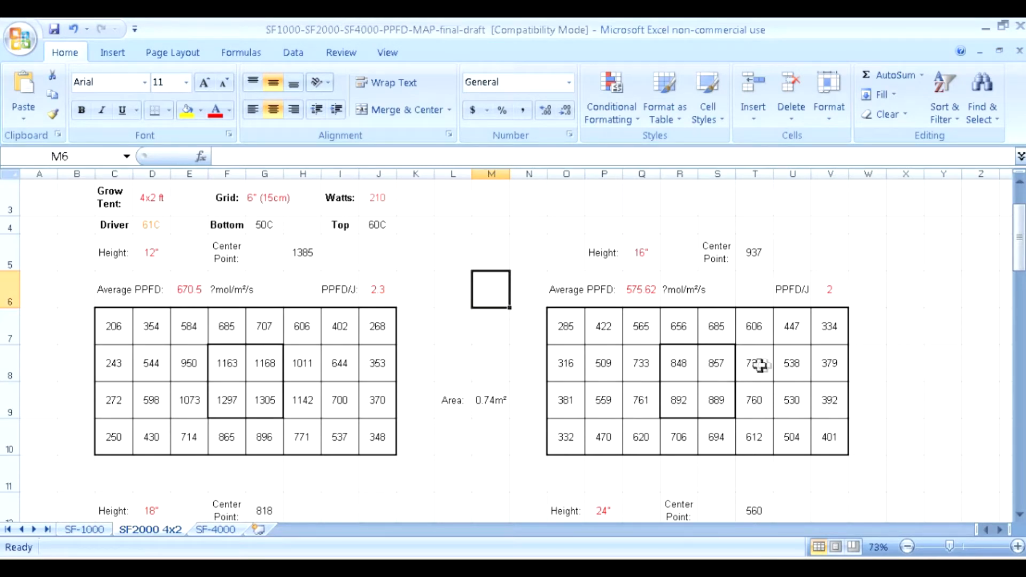
pyautogui.moveTo(799, 382)
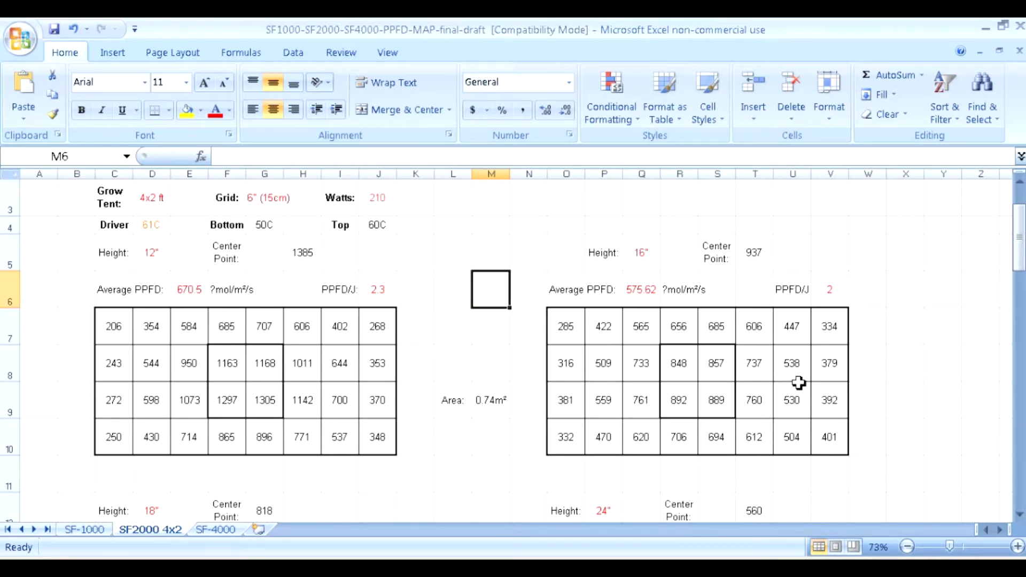
pyautogui.scroll(-3)
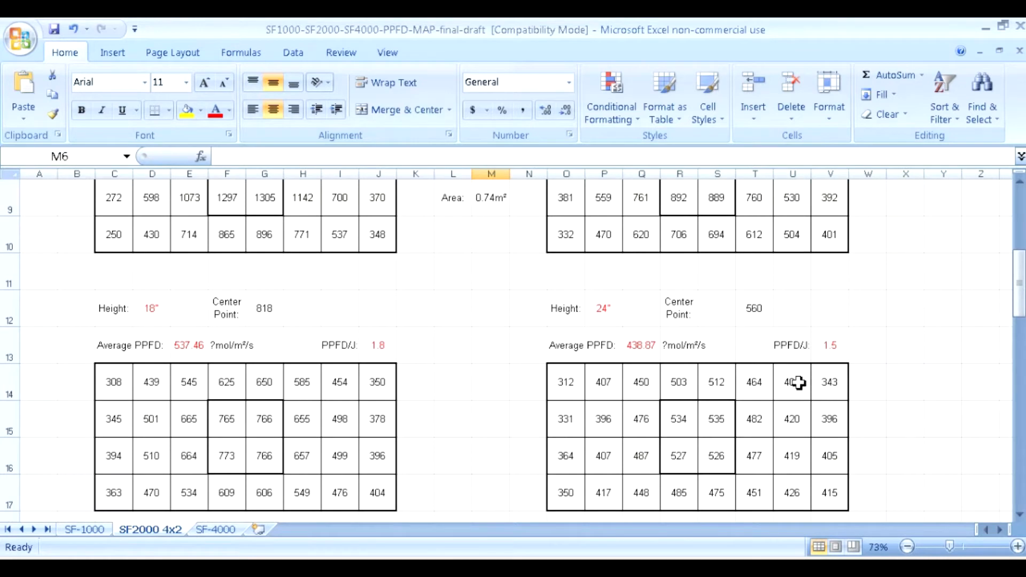
pyautogui.moveTo(945, 355)
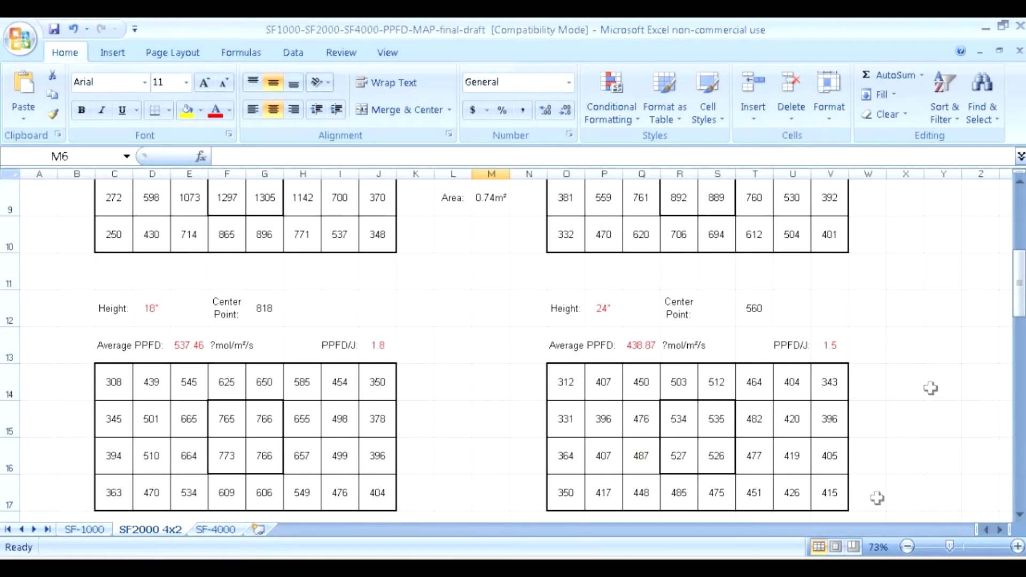
pyautogui.moveTo(900, 396)
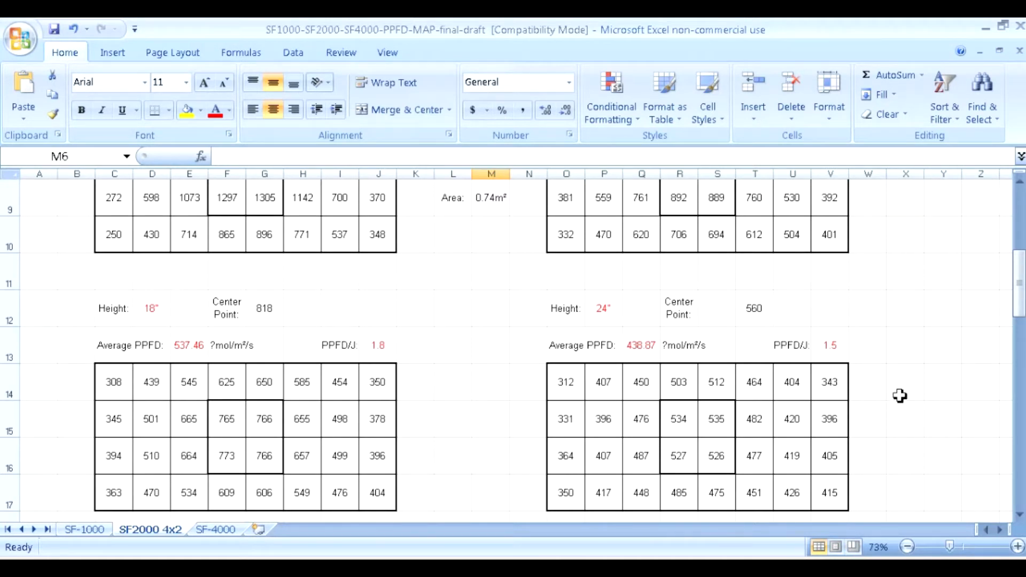
pyautogui.moveTo(903, 385)
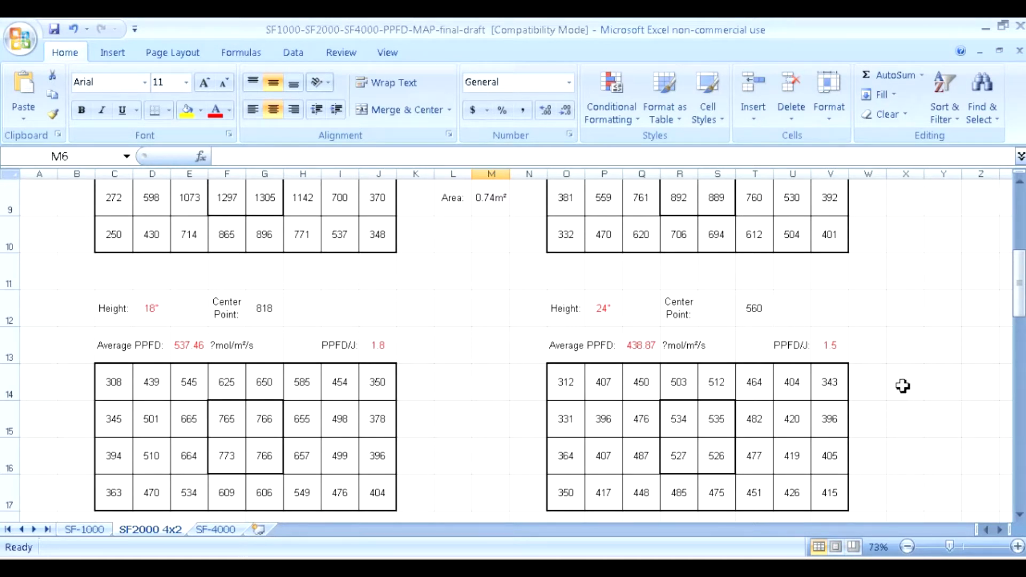
pyautogui.moveTo(202, 510)
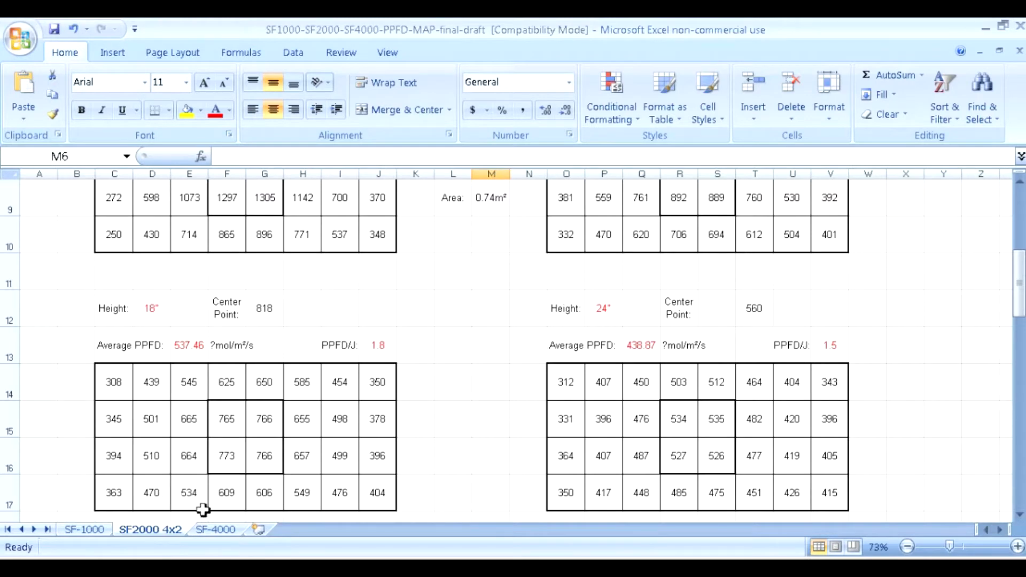
# Switch to the SF-4000 sheet showing the 12" and 18" PPFD grids
pyautogui.click(216, 530)
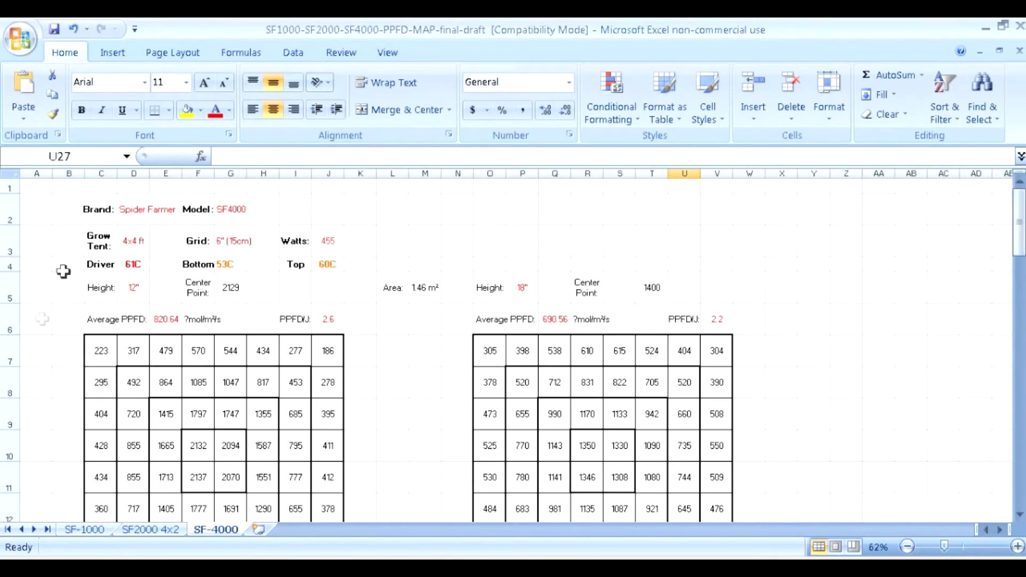
pyautogui.moveTo(72, 268)
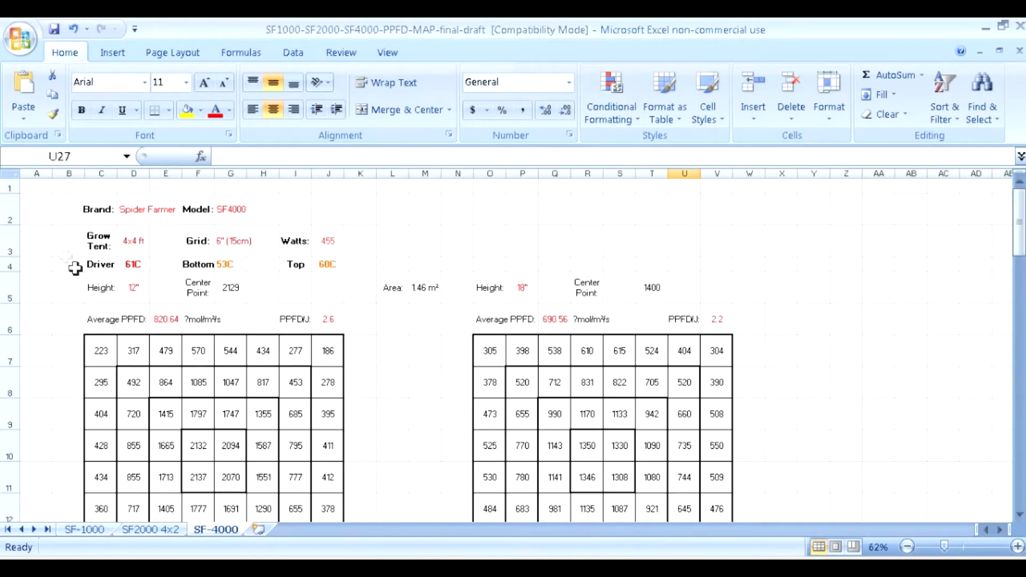
pyautogui.moveTo(218, 255)
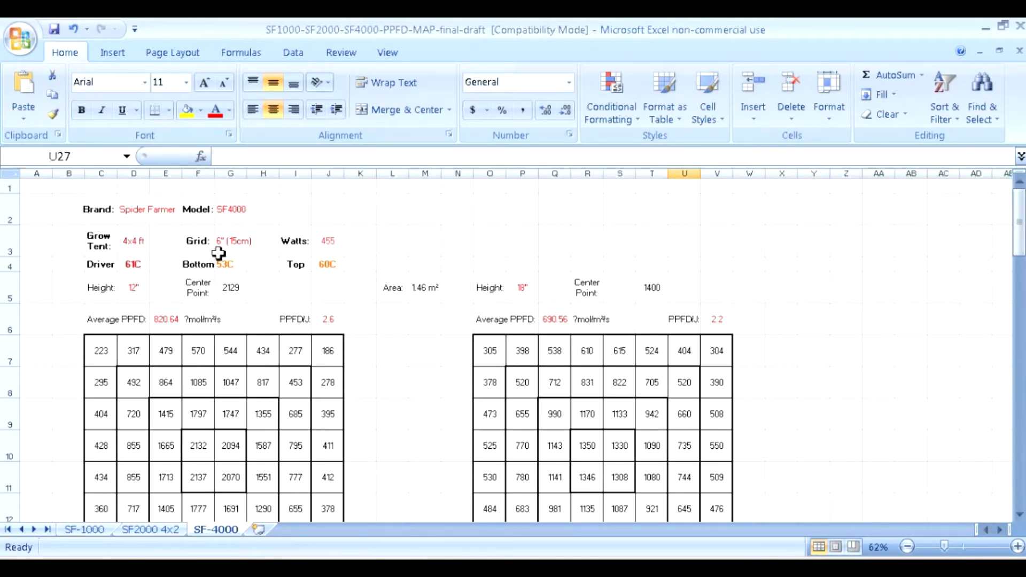
pyautogui.moveTo(359, 287)
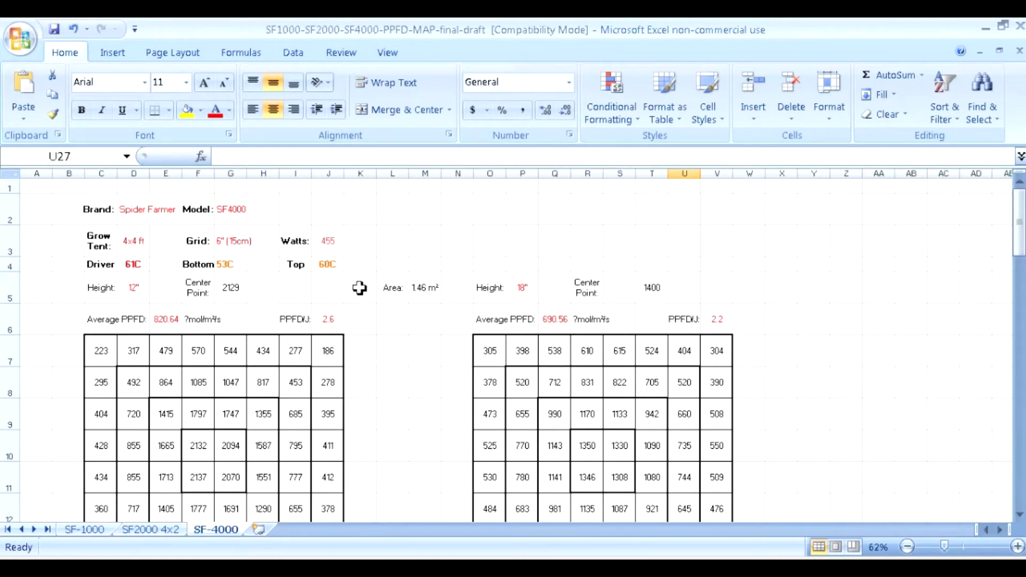
pyautogui.moveTo(374, 269)
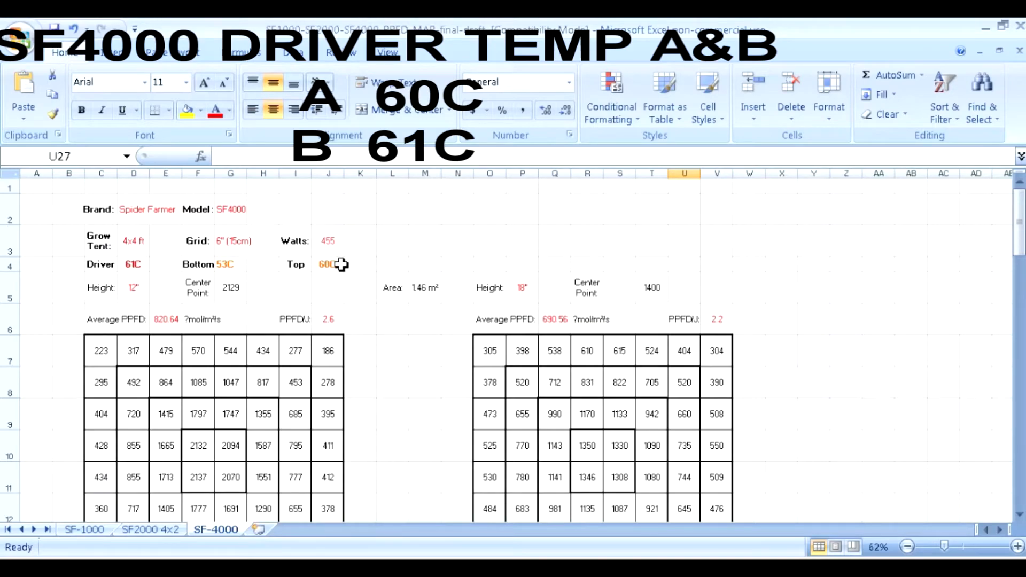
pyautogui.scroll(-3)
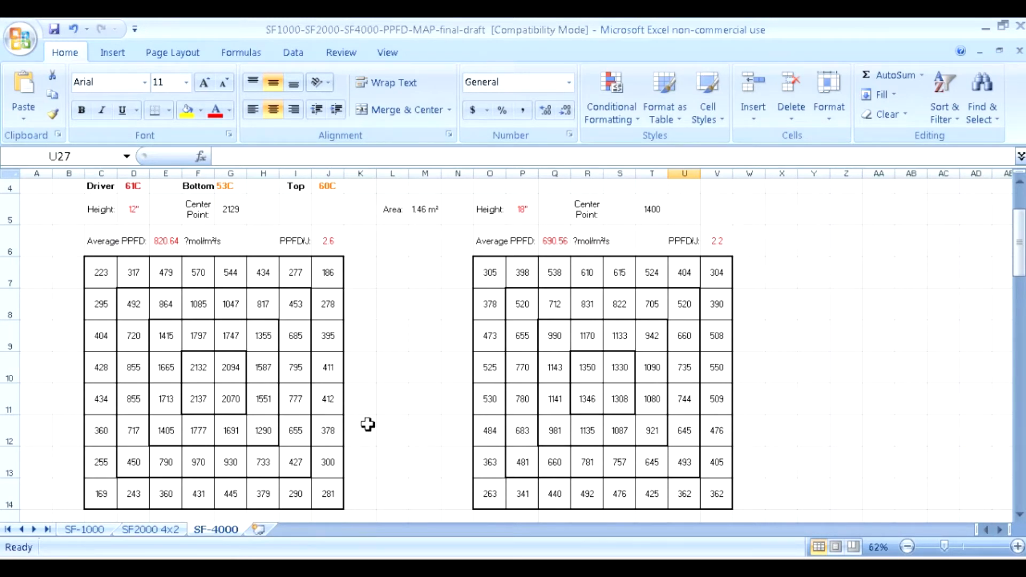
pyautogui.moveTo(678, 357)
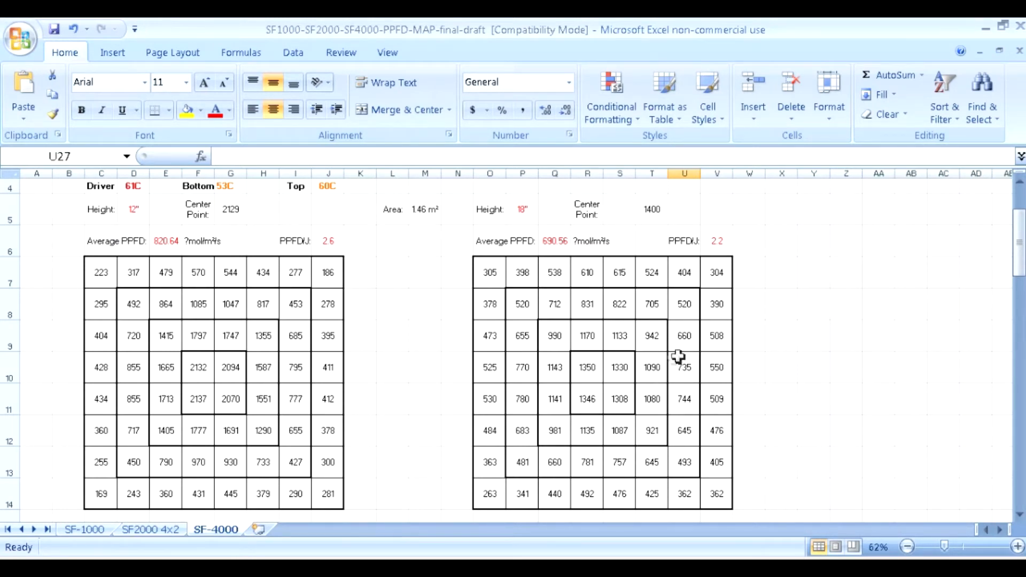
pyautogui.moveTo(625, 395)
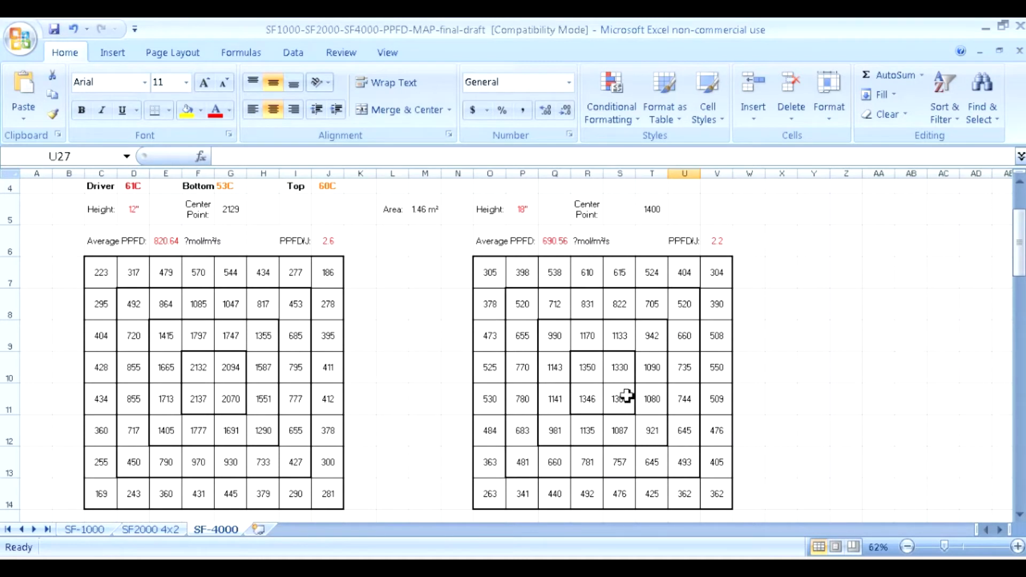
pyautogui.moveTo(664, 376)
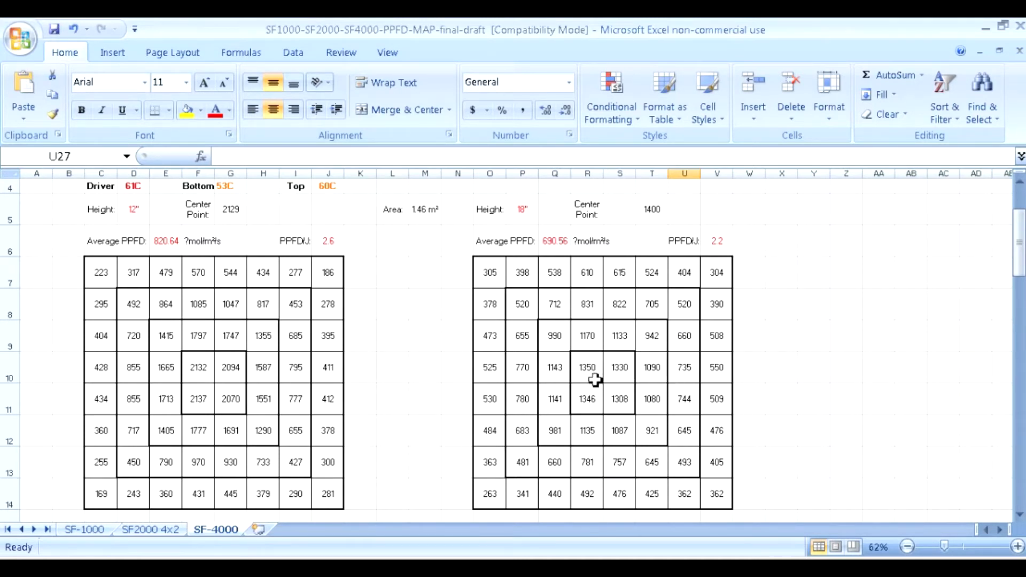
pyautogui.moveTo(620, 386)
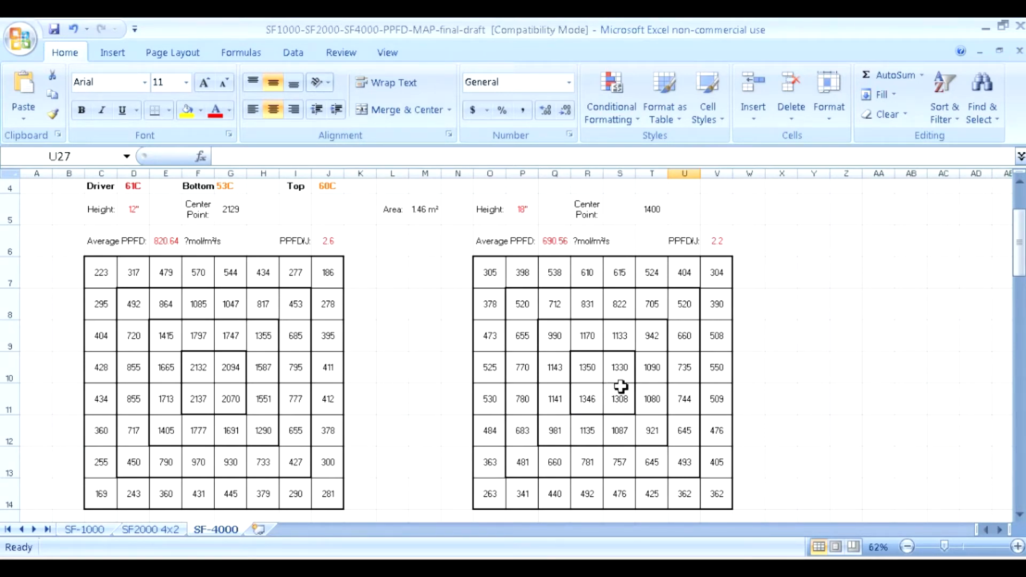
pyautogui.scroll(-3)
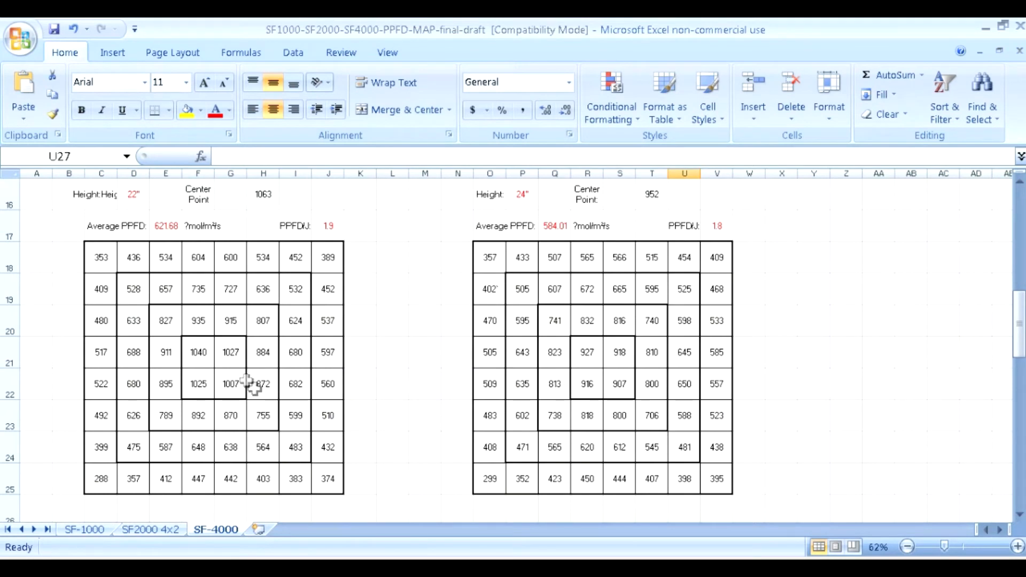